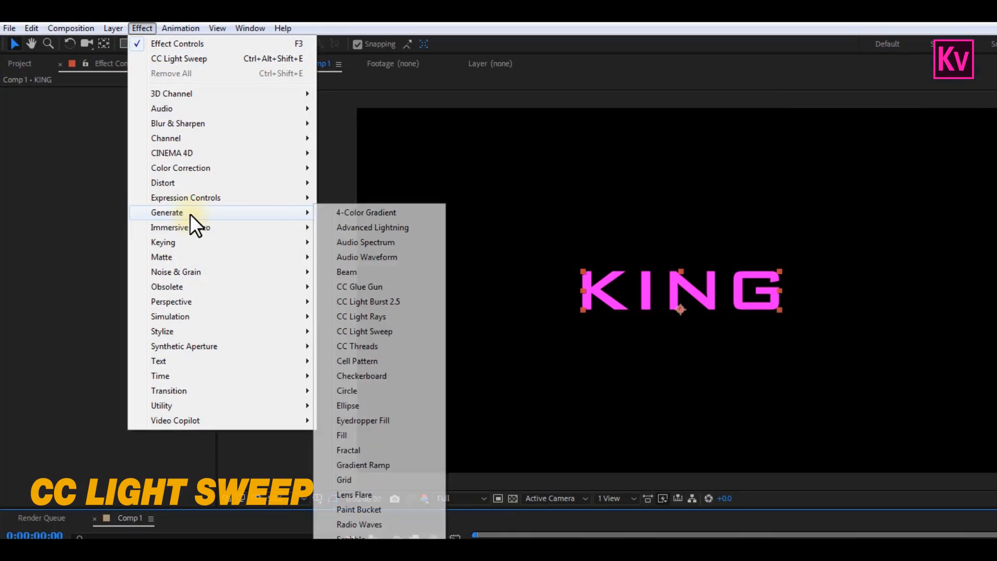
- Apply CC Light Sweep to KING with Center 478,330, Width 60 and Sweep Intensity 100
click(365, 331)
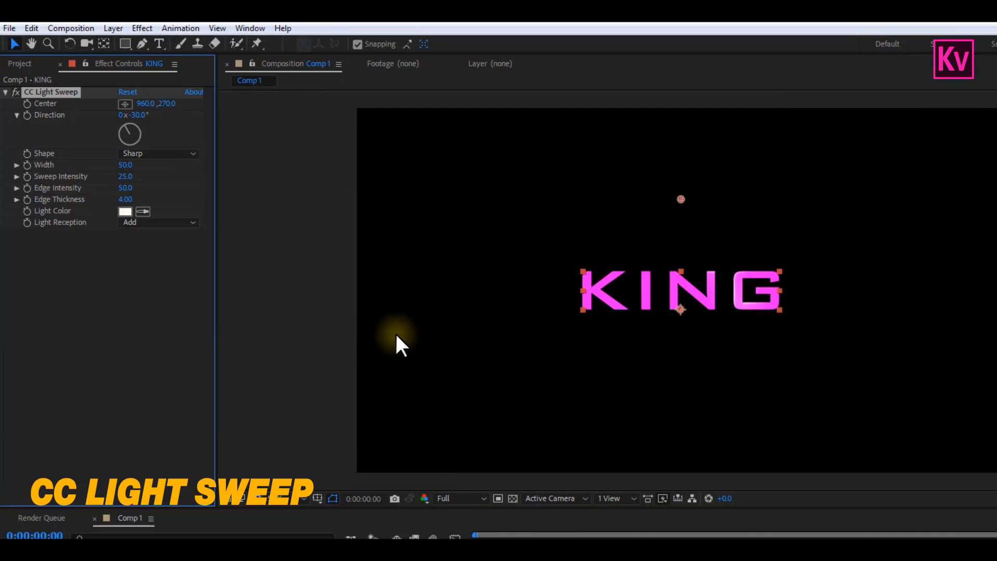
mouse_move(741, 327)
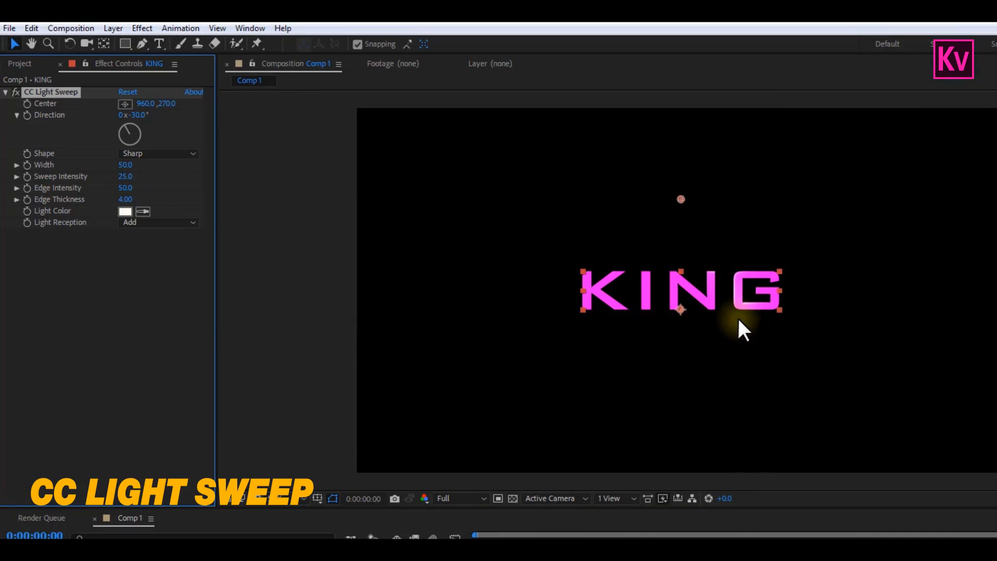
double_click(126, 165)
text(60)
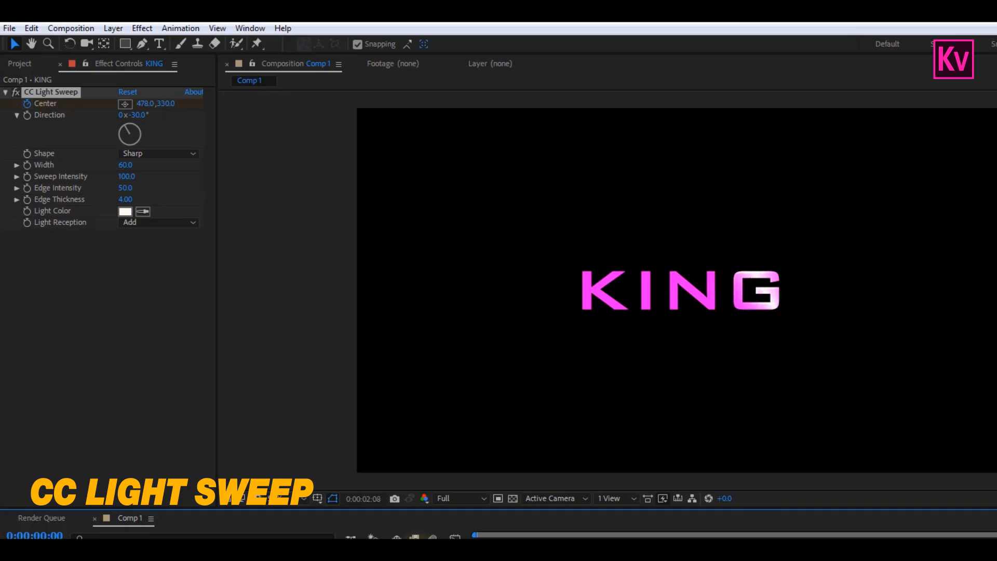
click(130, 29)
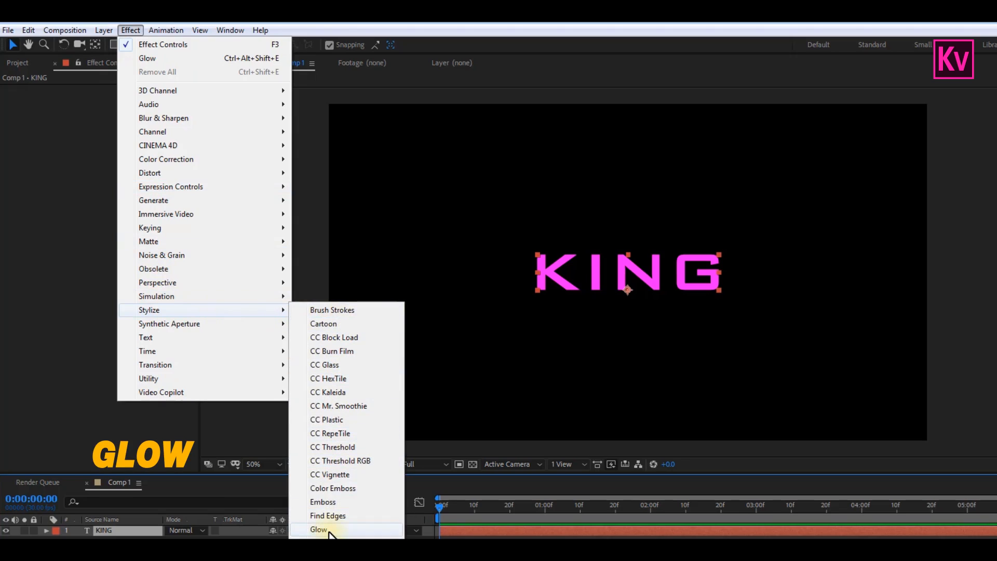
- Apply Glow to the KING text and raise Glow Radius to about 69.6
click(319, 529)
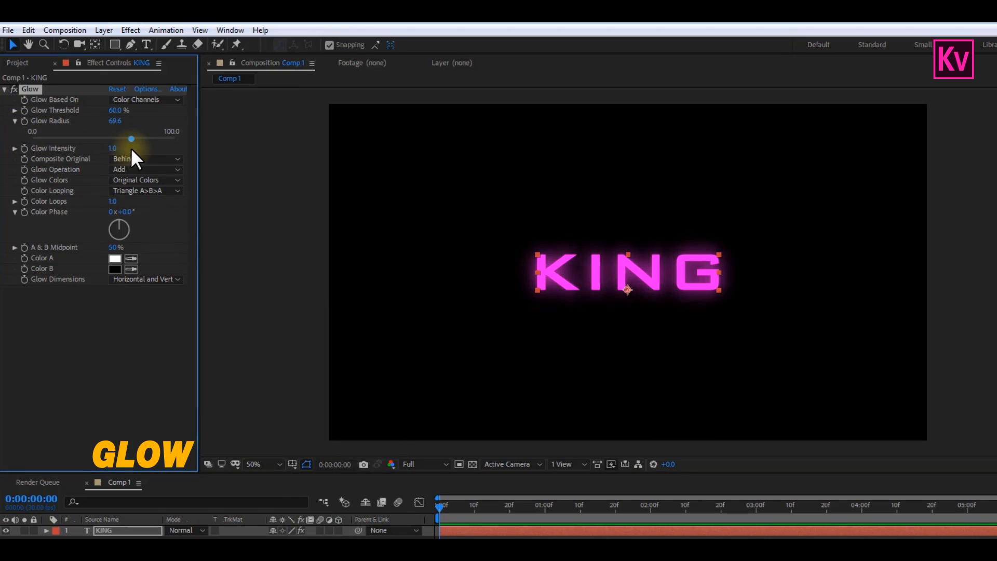
drag(130, 138, 146, 138)
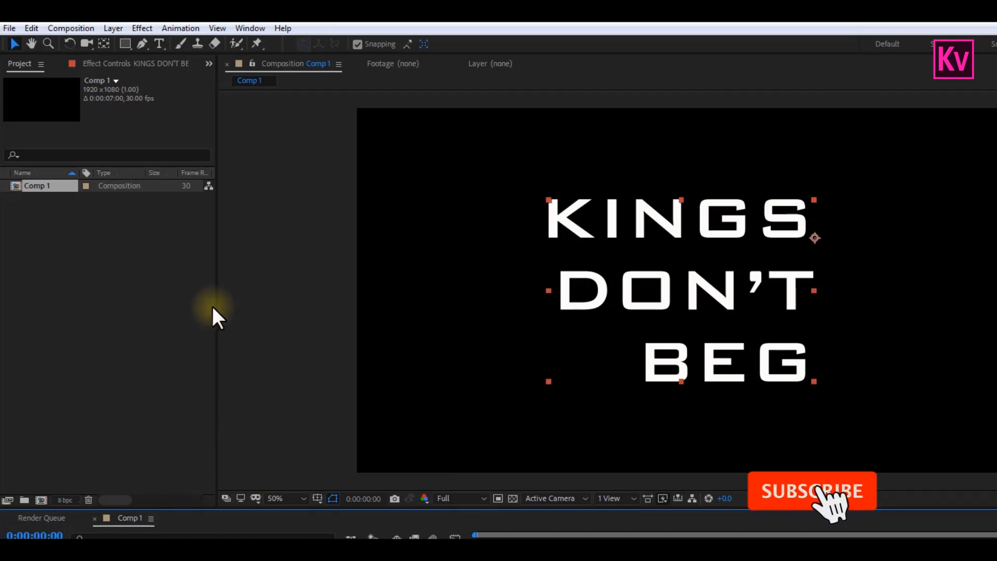
- Apply a Fill effect to KINGS DON'T BEG and recolour it blue
click(141, 28)
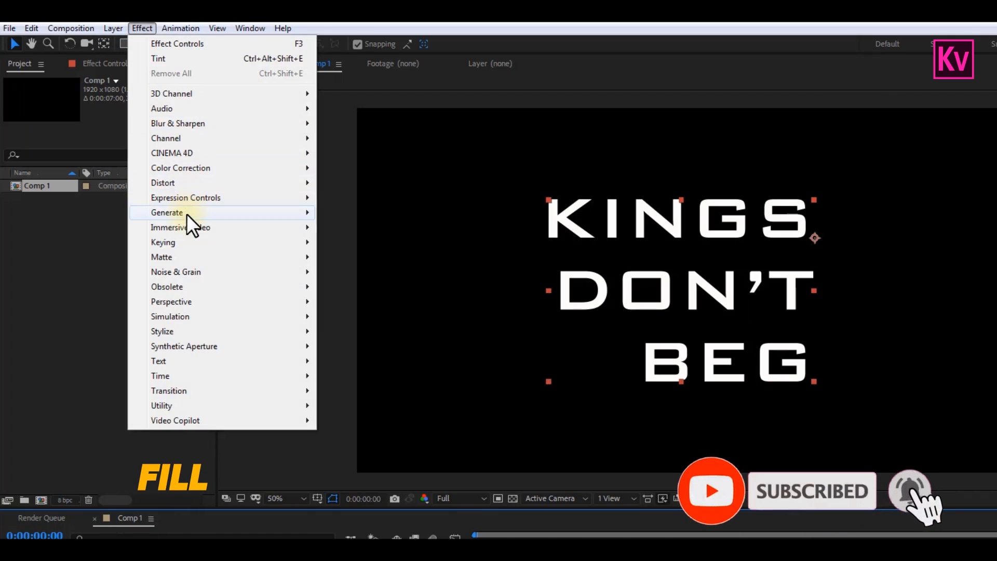
click(168, 212)
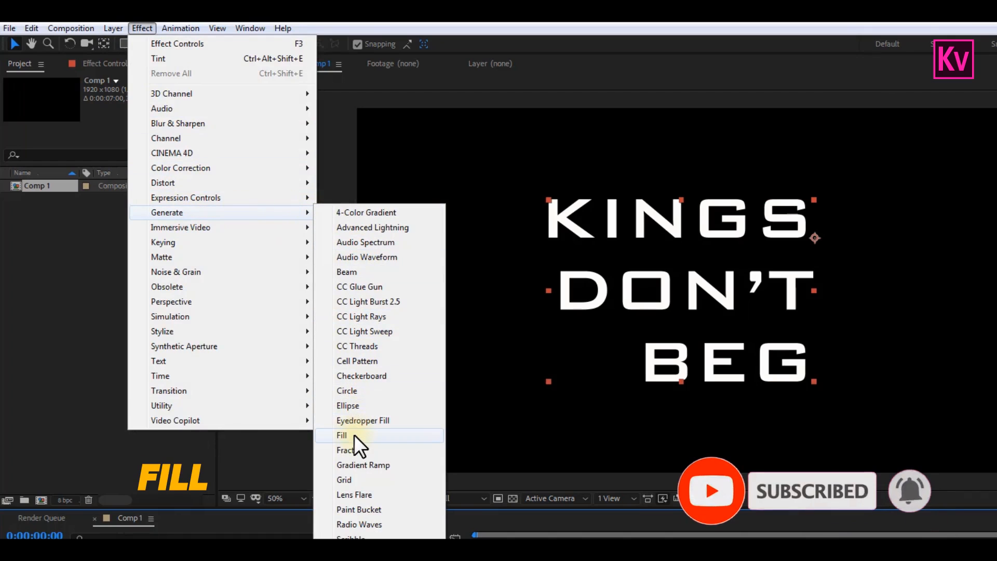
click(342, 435)
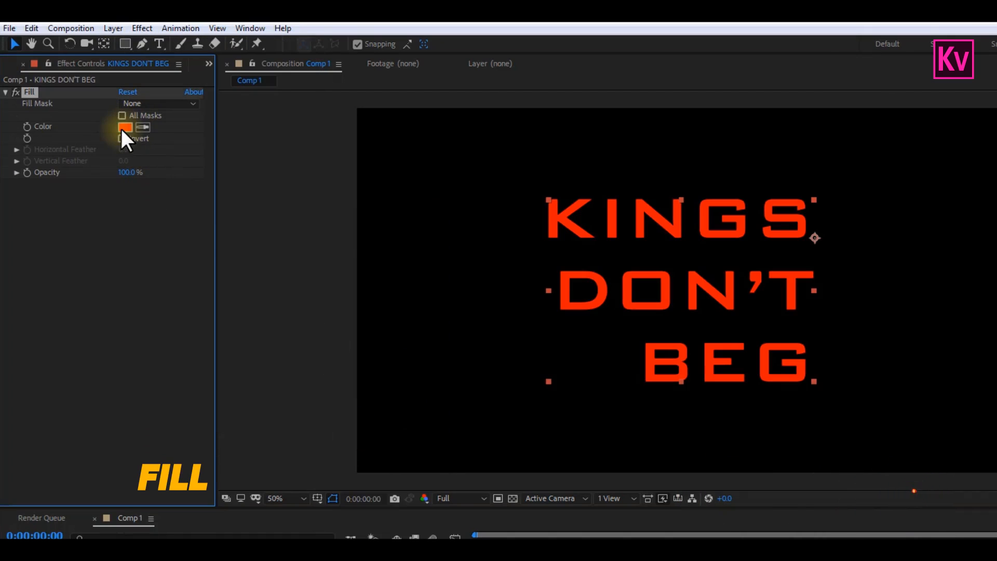
click(125, 126)
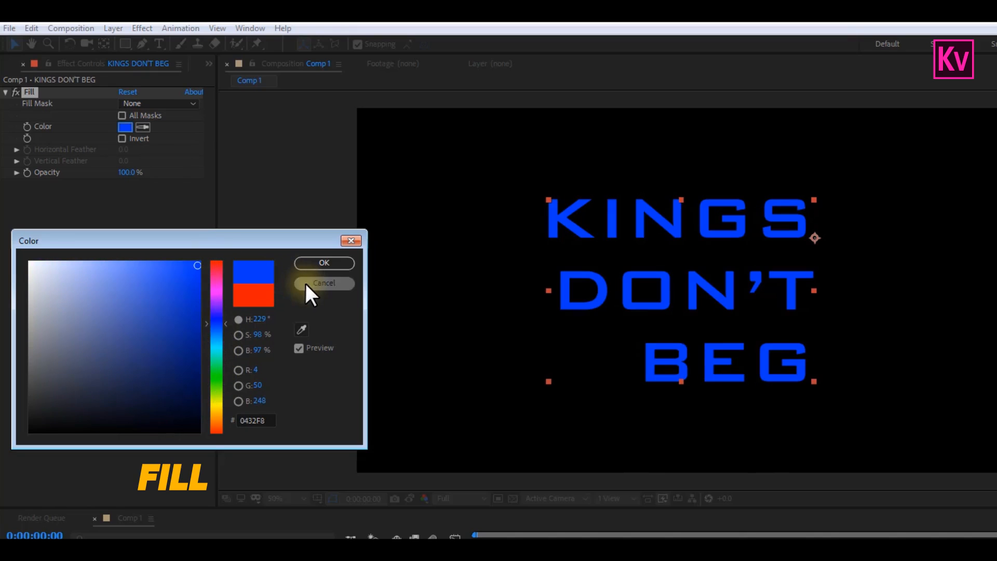
click(324, 263)
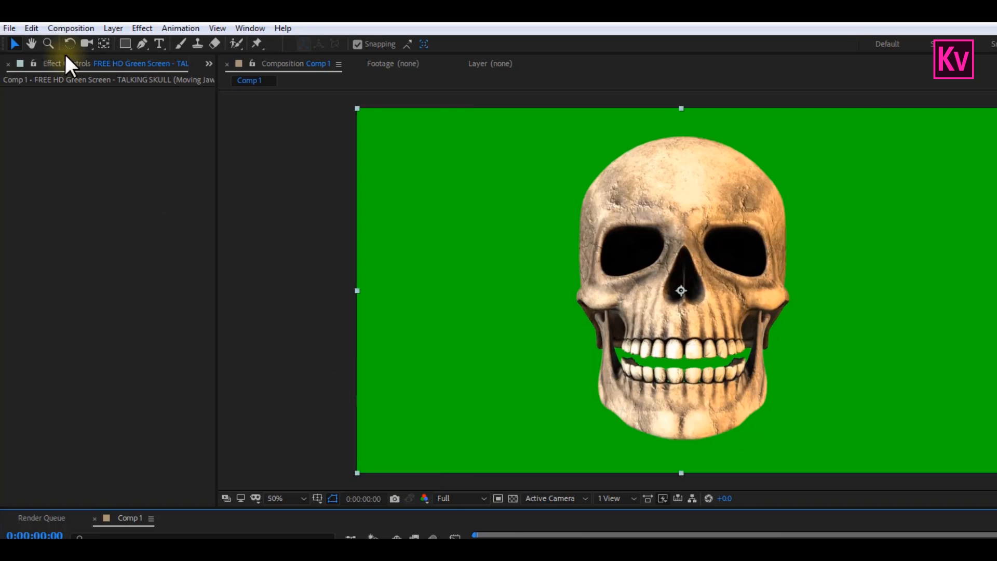
- Apply Keylight (1.2) to the skull clip and sample the green screen as Screen Colour
click(142, 28)
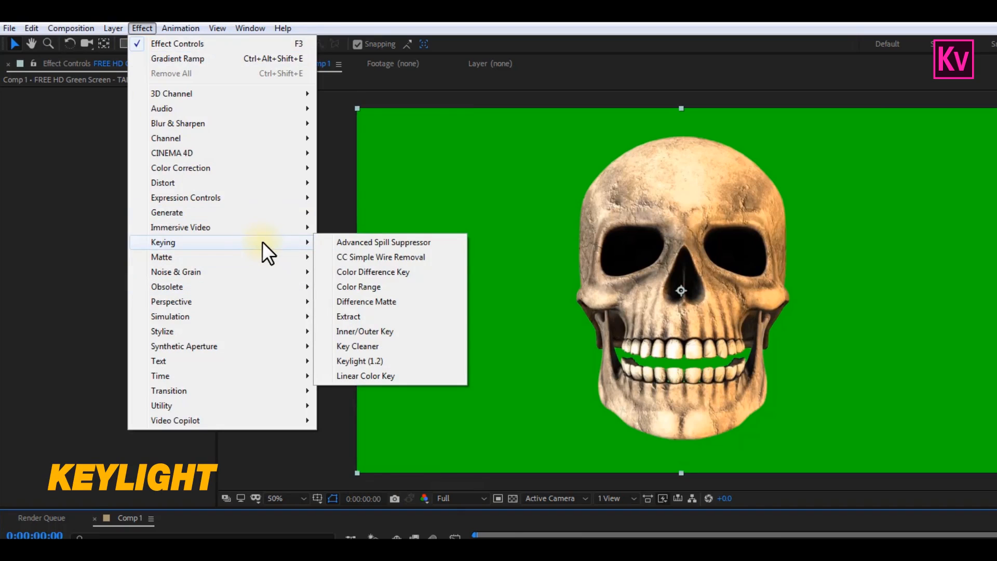
click(360, 361)
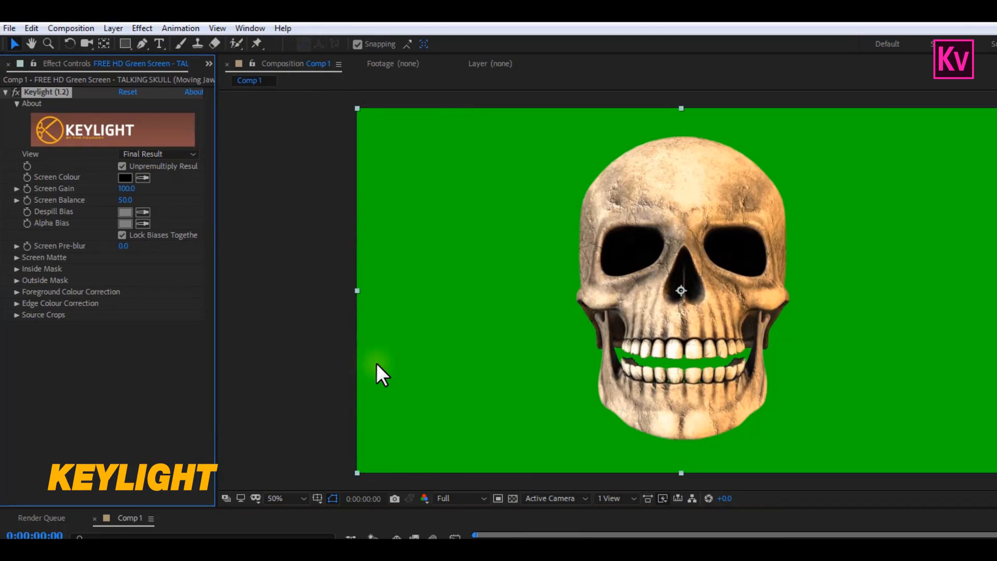
mouse_move(162, 191)
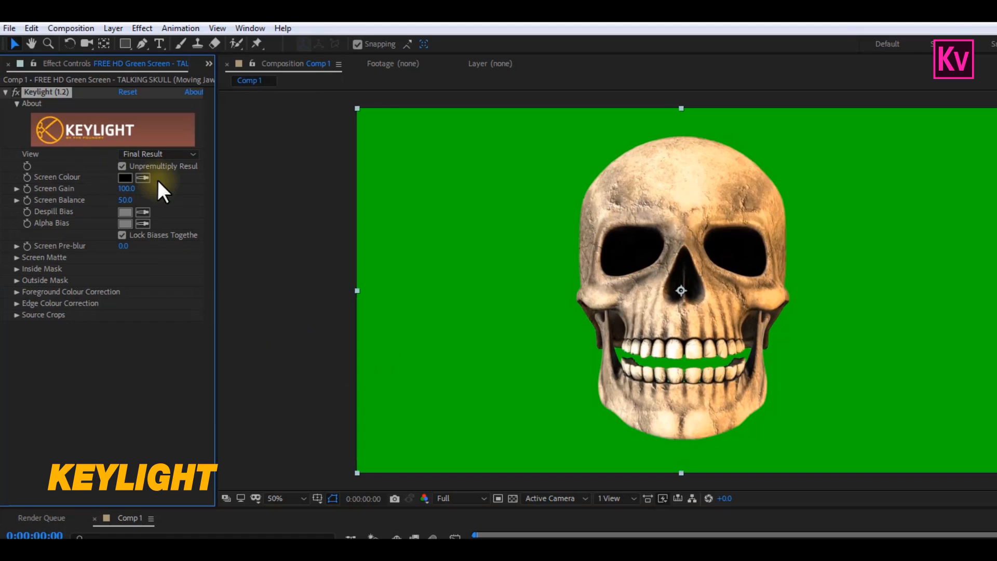
click(142, 177)
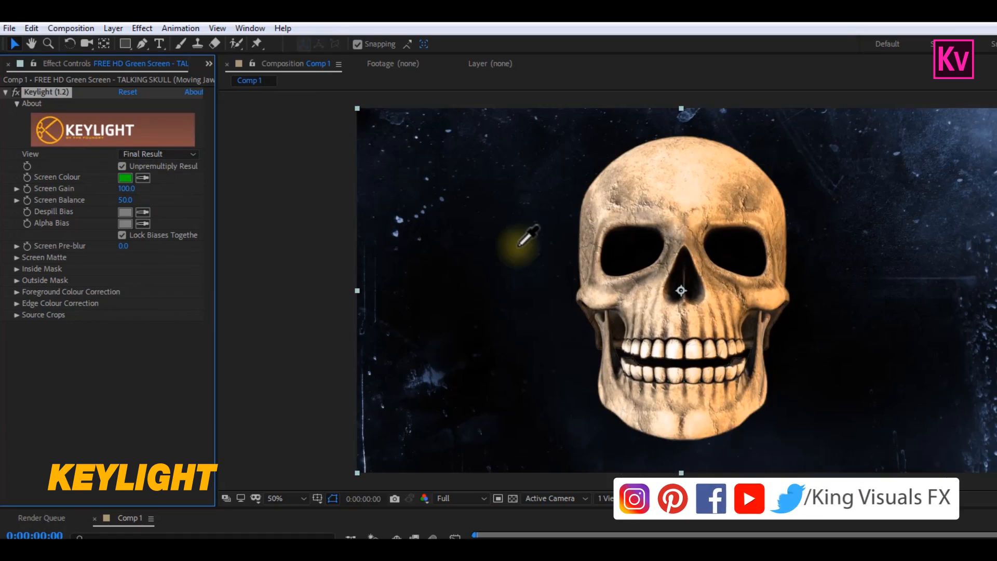
mouse_move(147, 274)
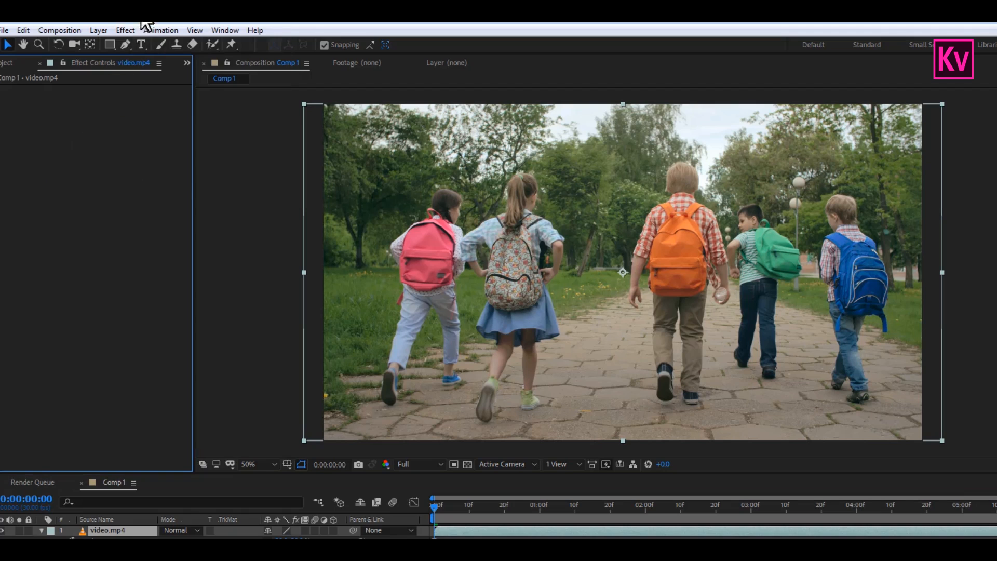
- Apply Lumetri Color, adjust Basic Correction contrast, highlights, shadows and whites, then collapse the sections
click(124, 30)
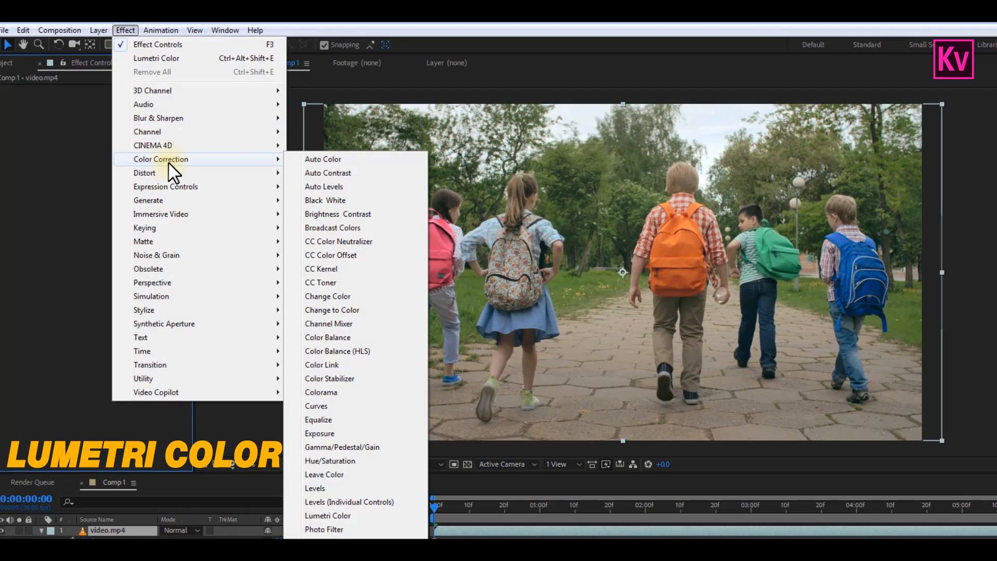
mouse_move(328, 515)
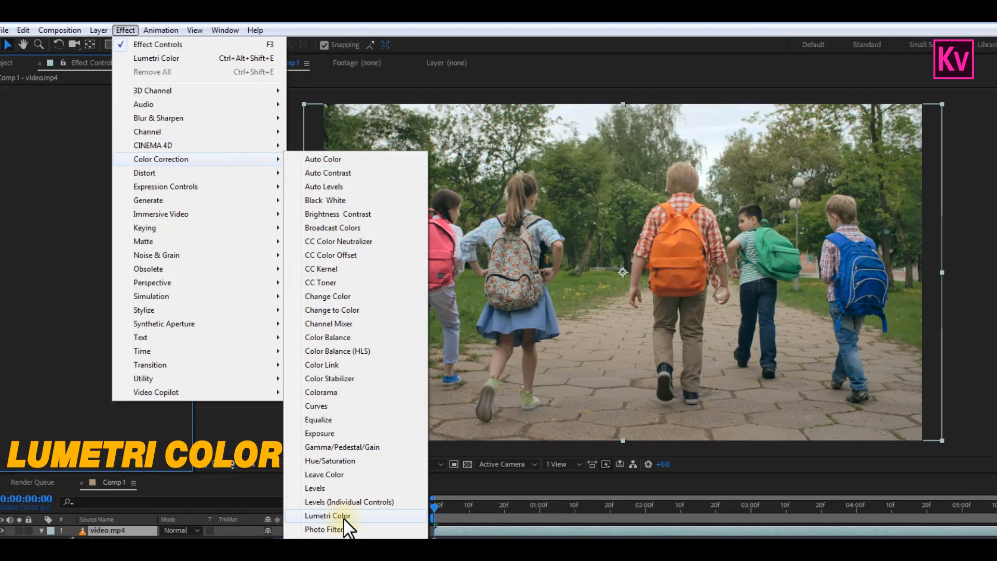
click(330, 516)
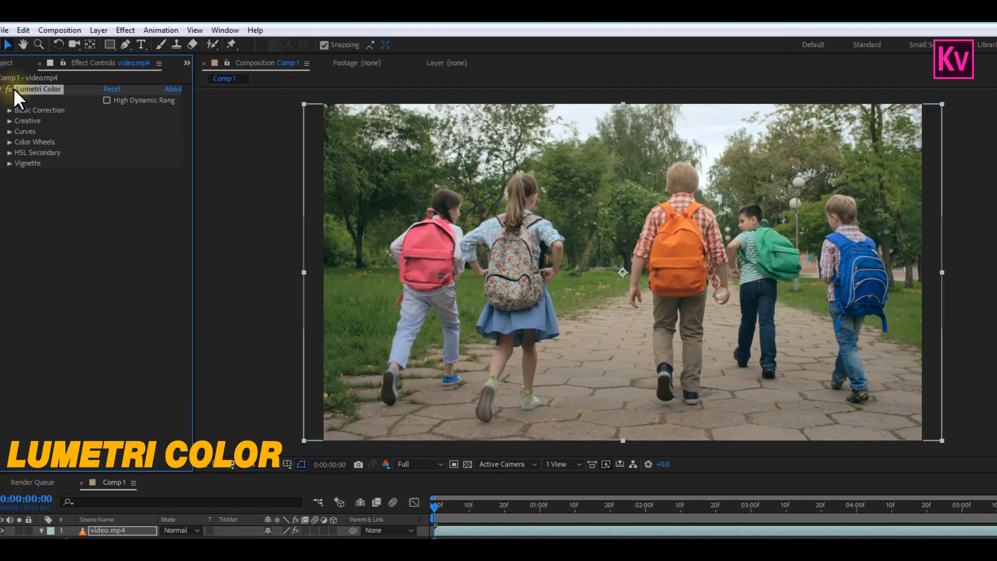
mouse_move(40, 114)
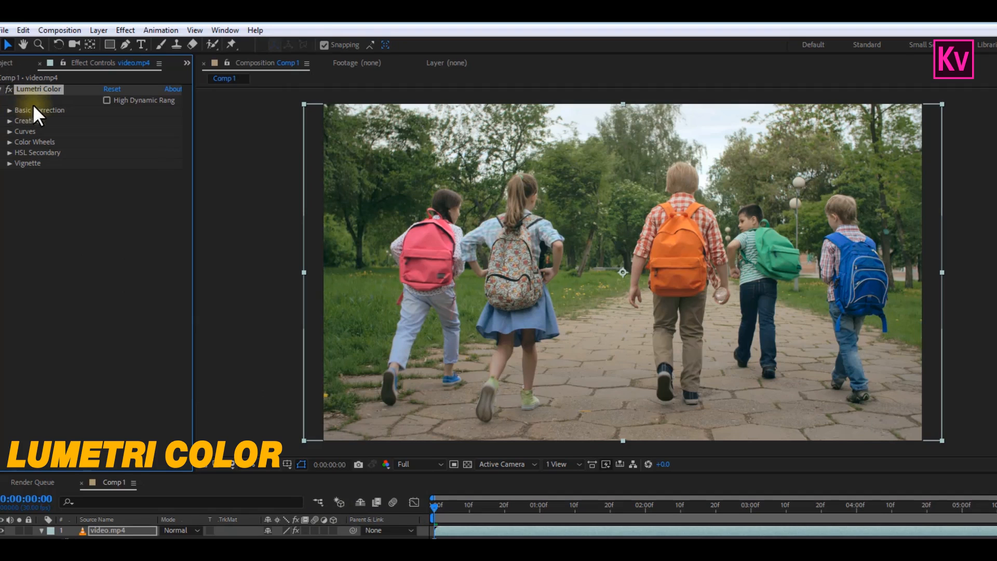
mouse_move(70, 153)
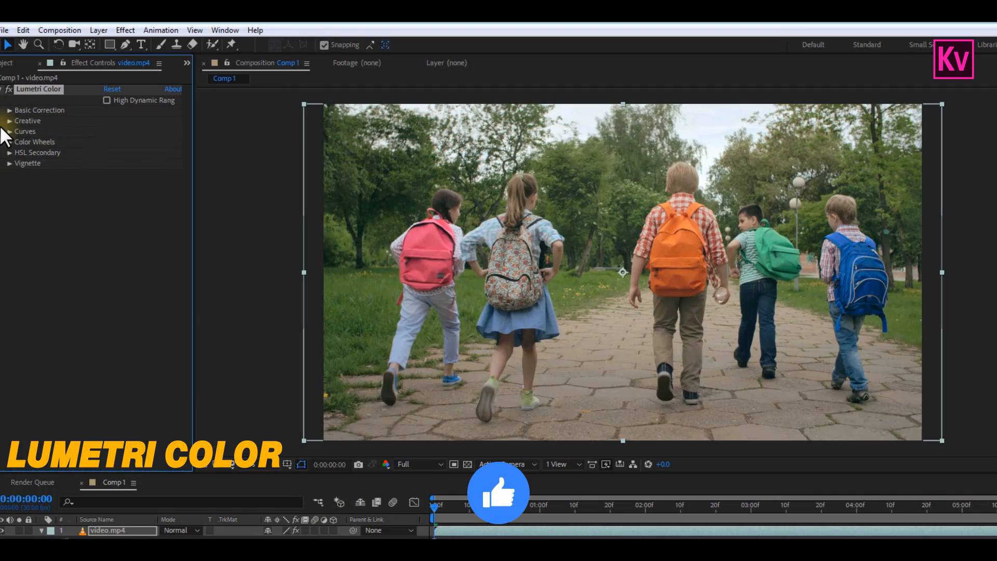
click(9, 110)
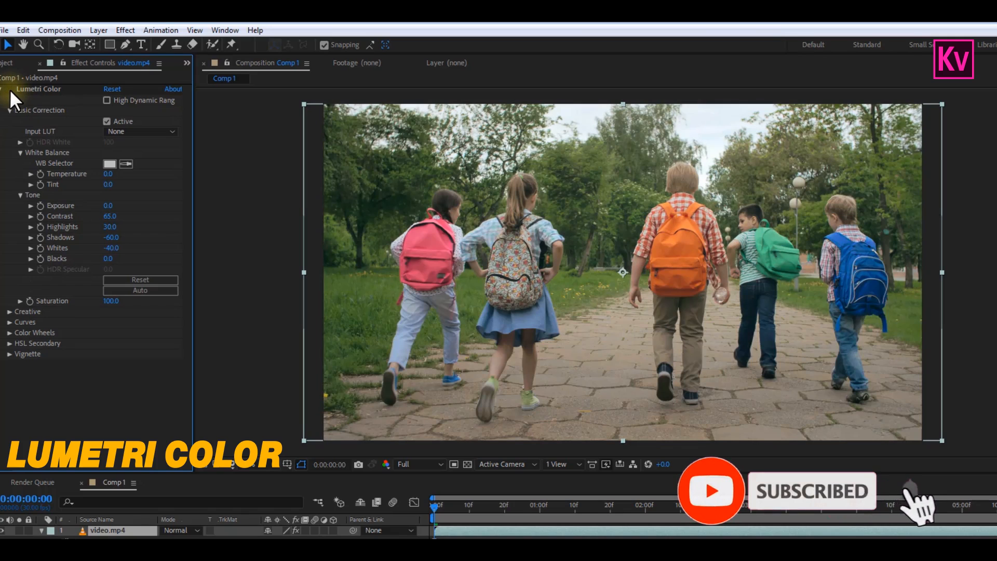
click(9, 121)
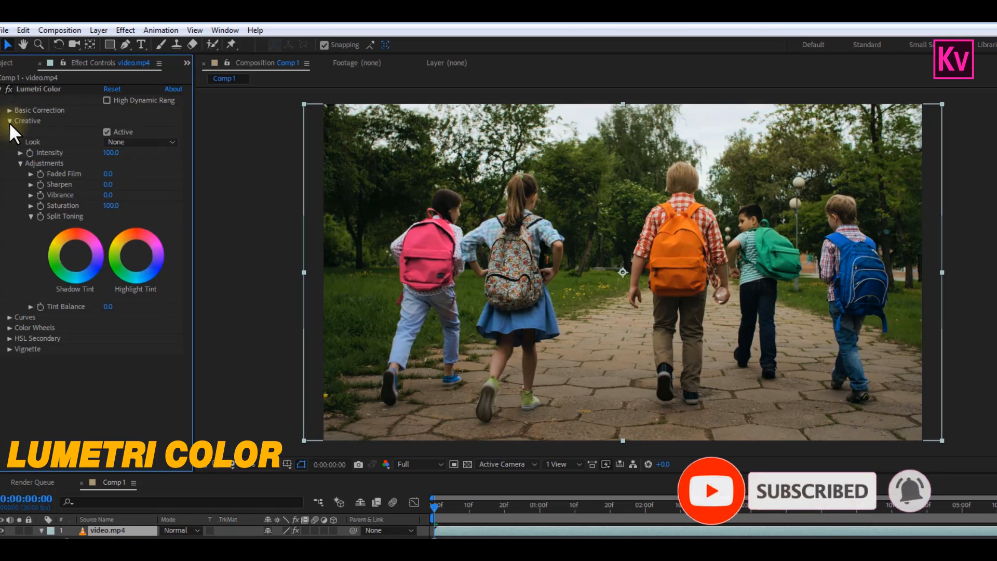
click(9, 120)
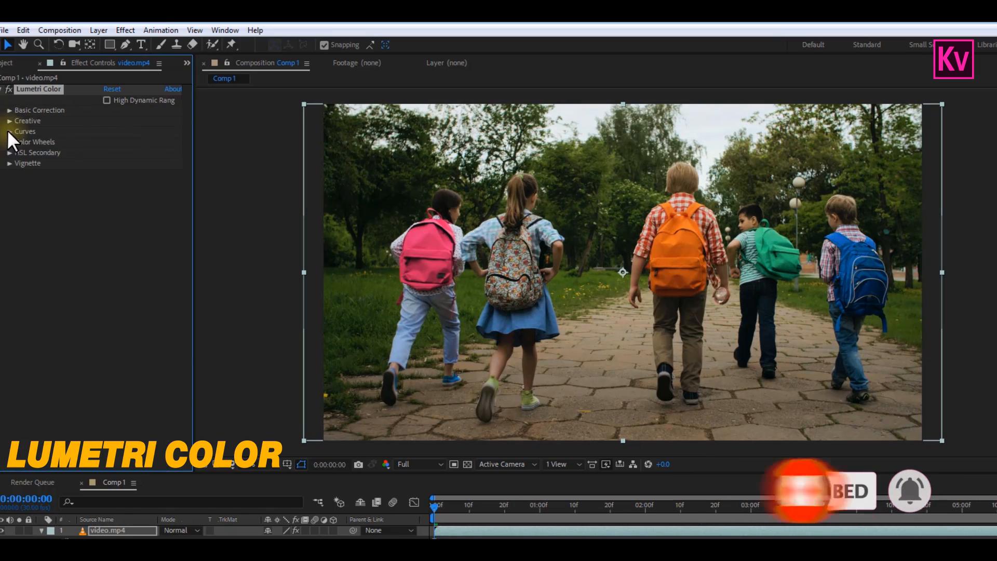
mouse_move(66, 194)
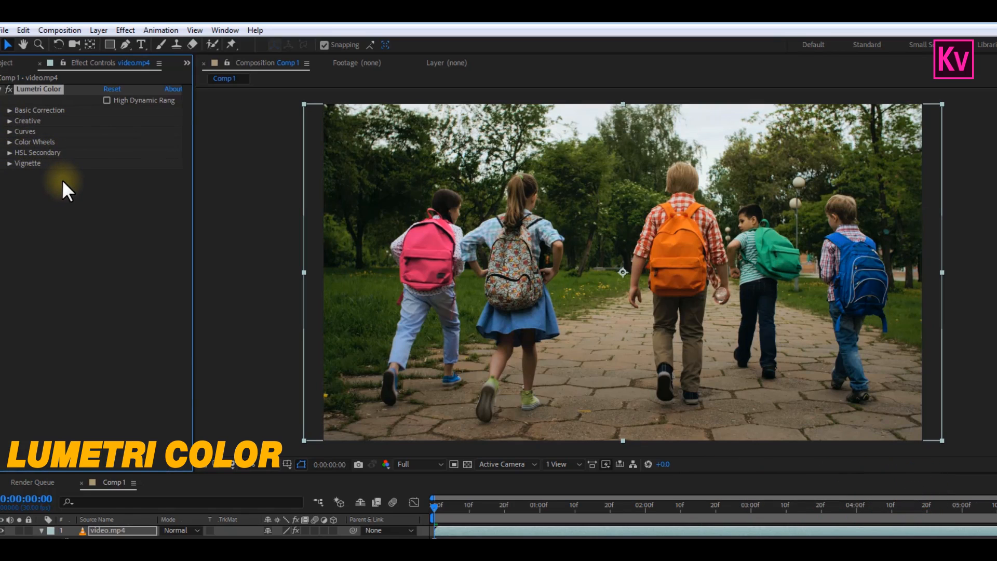